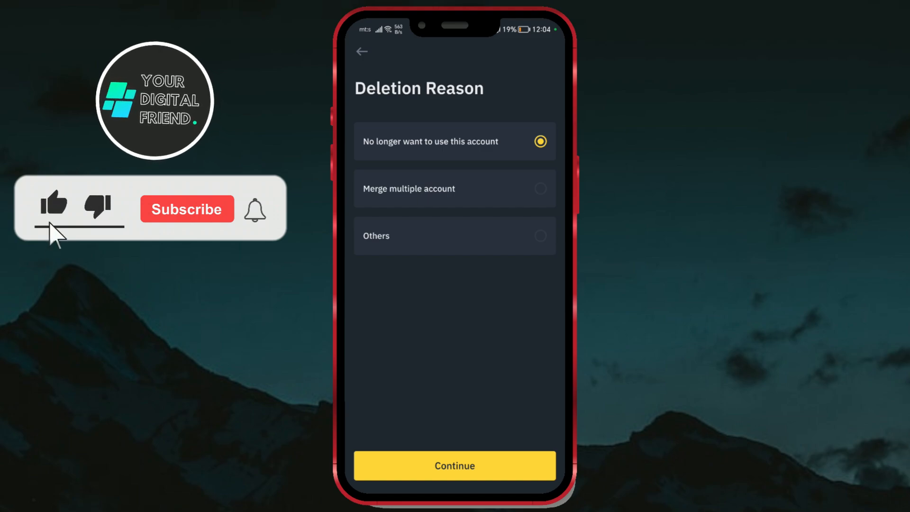
Step: Dismiss the intro preview and land on the phone's home screen
click(187, 209)
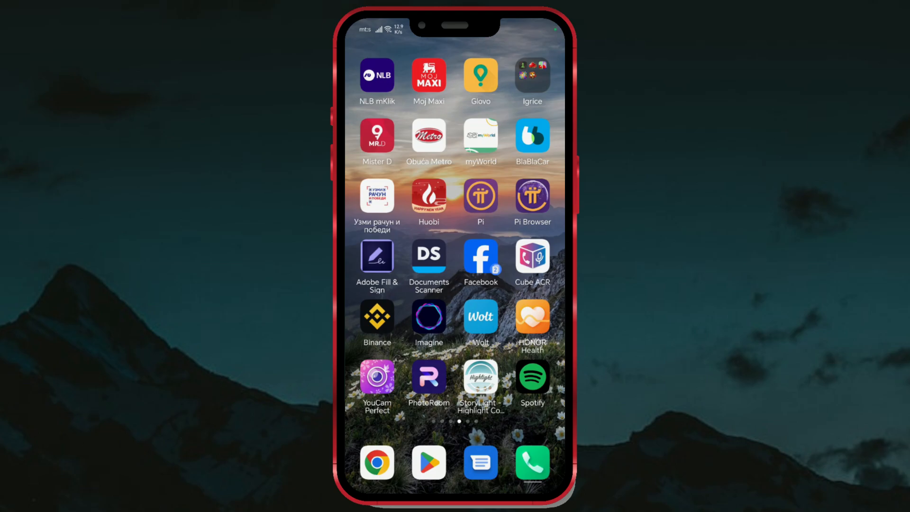
Step: Launch Binance and reach its Settings page listing Privacy Policy, Security and Network Test
click(376, 323)
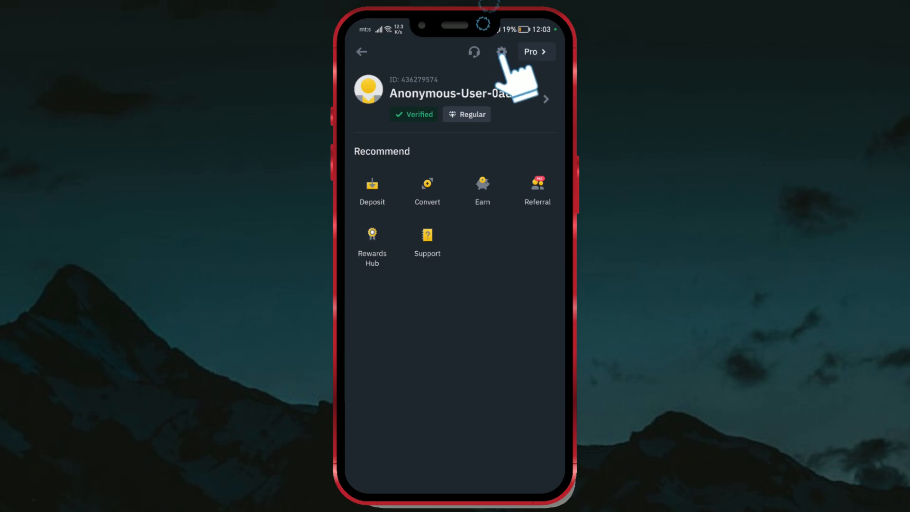
click(500, 51)
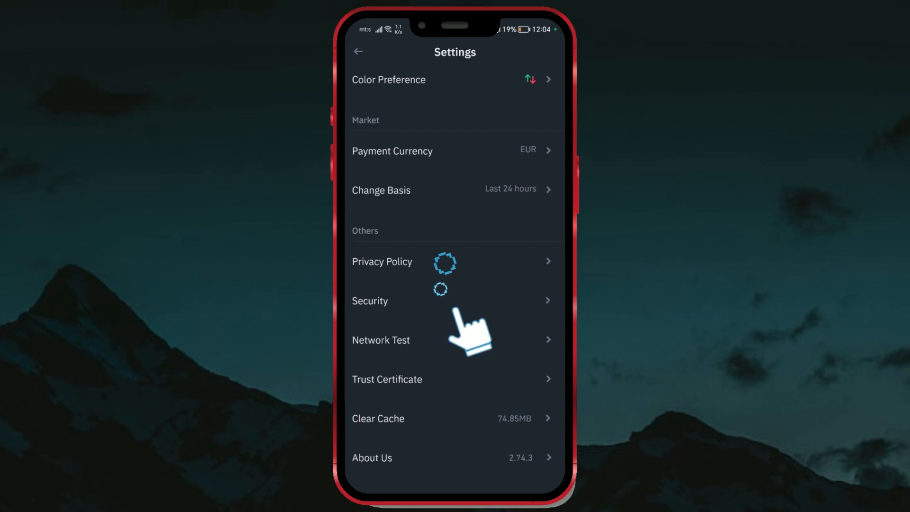
Step: Enter Security settings and scroll down to reveal Manage Account
click(370, 301)
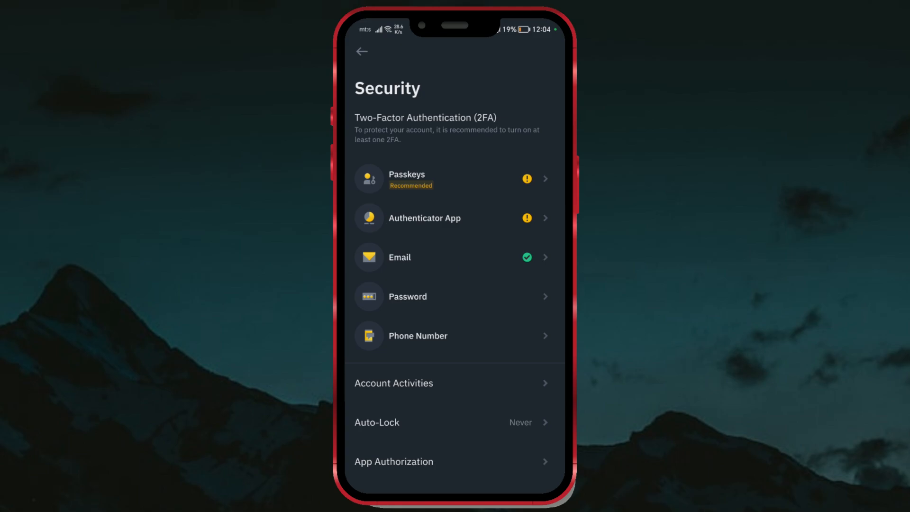
scroll(up, 3)
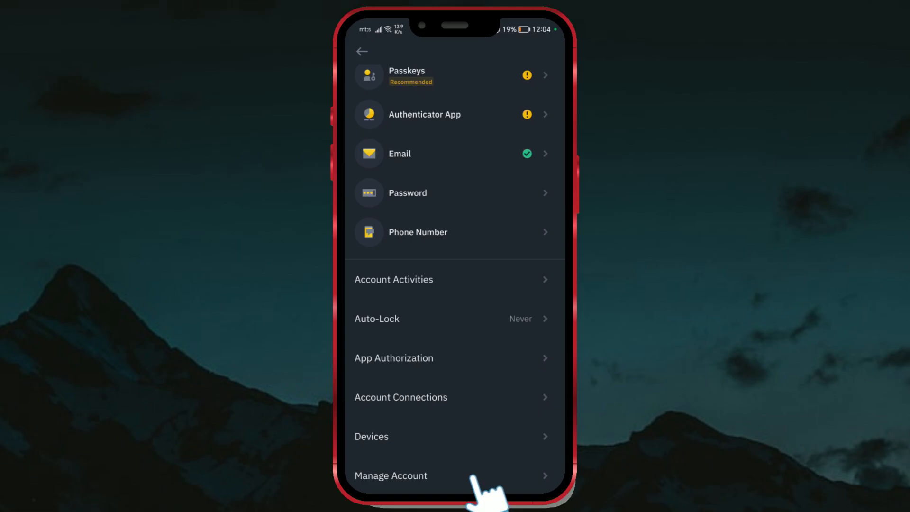
Step: Reach Manage Account with its Disable Account and Delete Account options
click(390, 475)
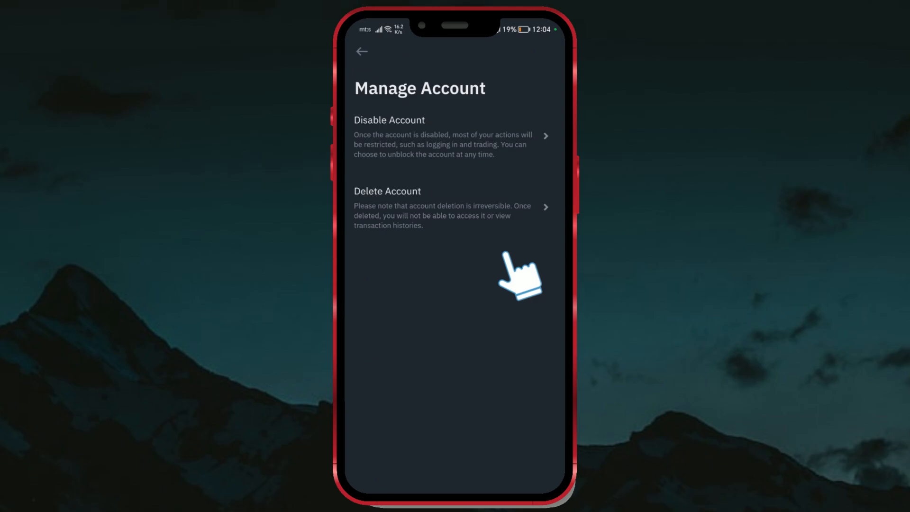
Step: Start Delete Account, choose 'No longer want to use this account' and continue to Terms And Conditions
click(455, 207)
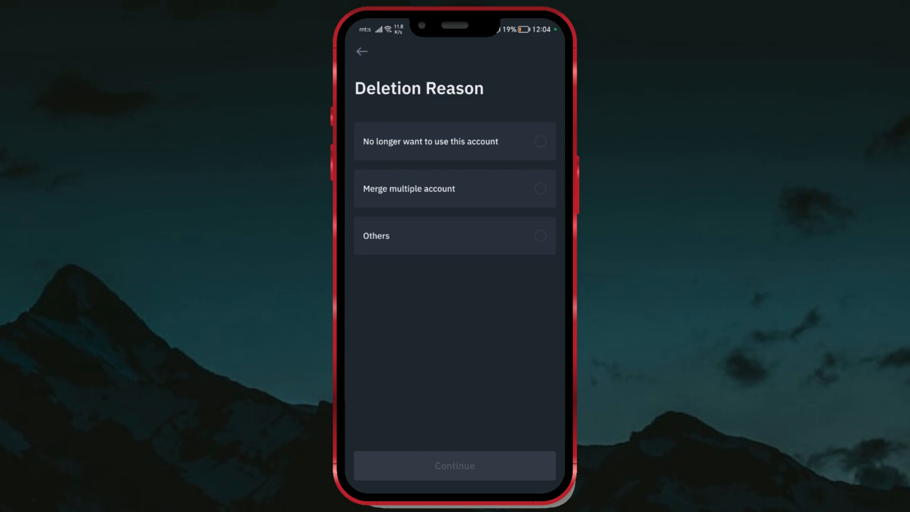
click(540, 188)
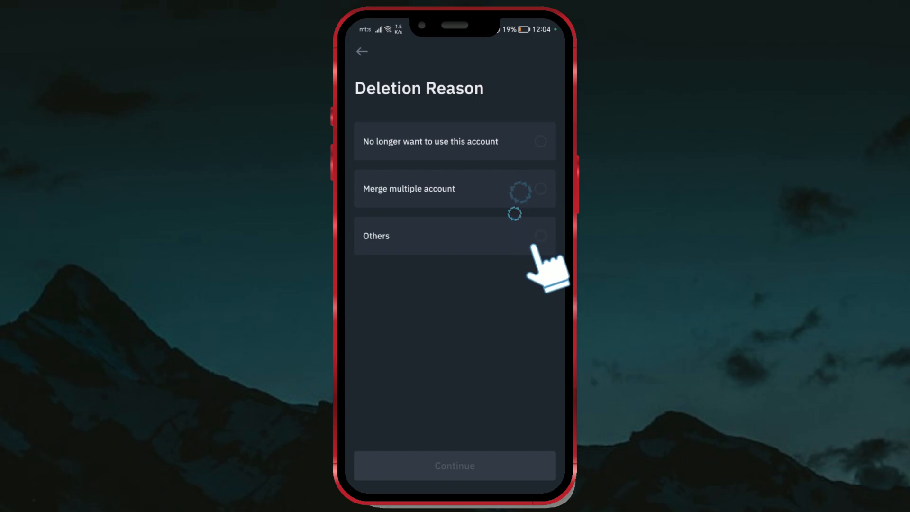
click(539, 236)
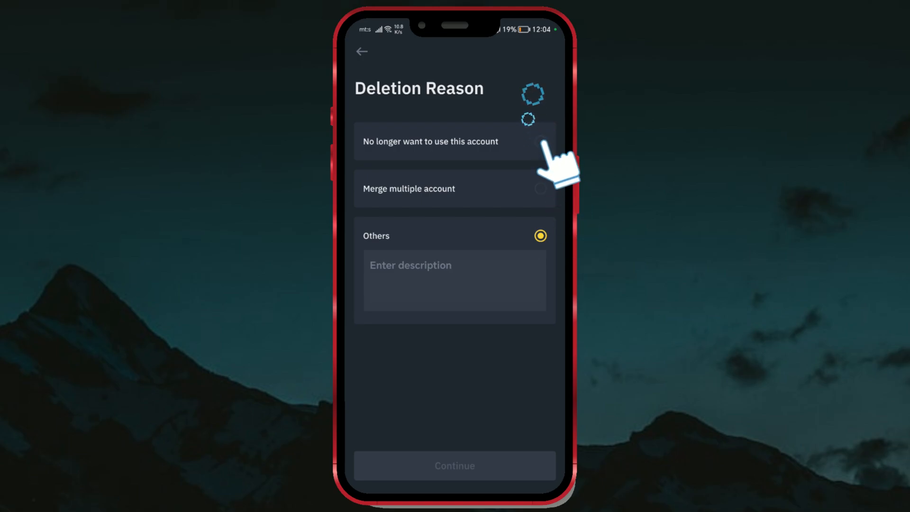
click(539, 142)
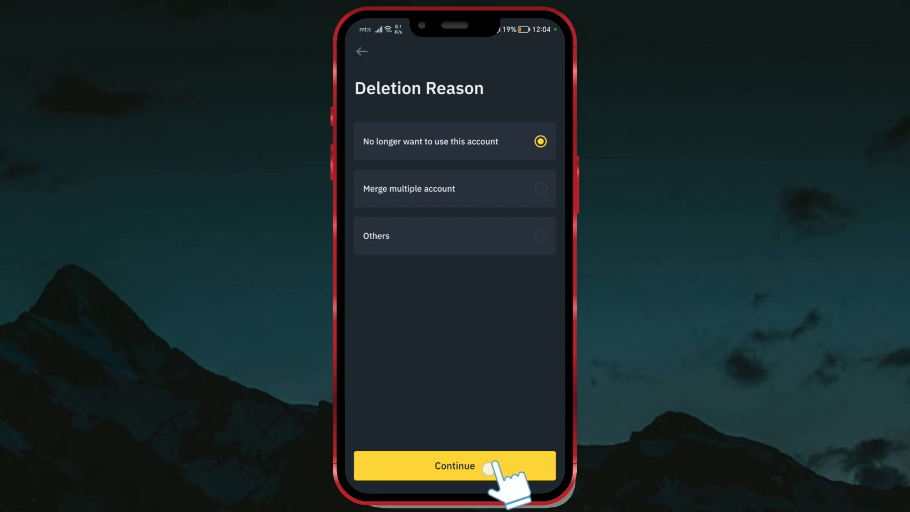
click(454, 465)
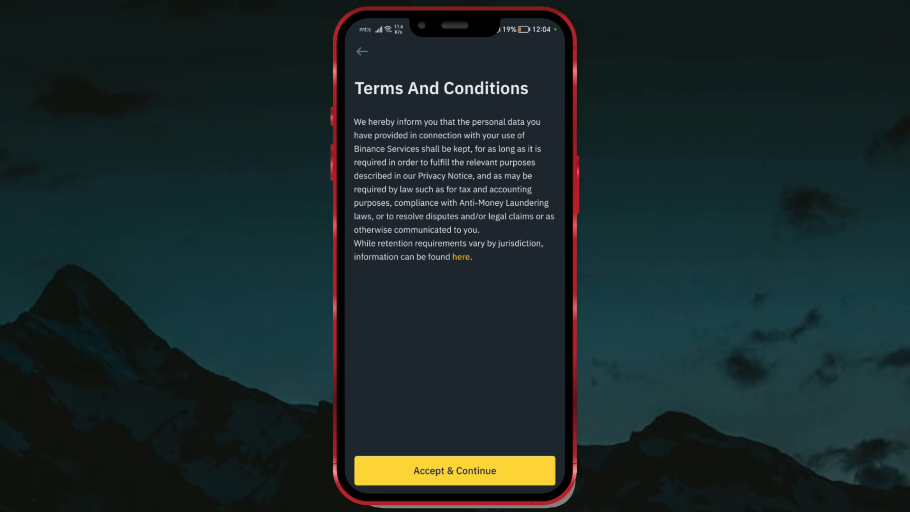